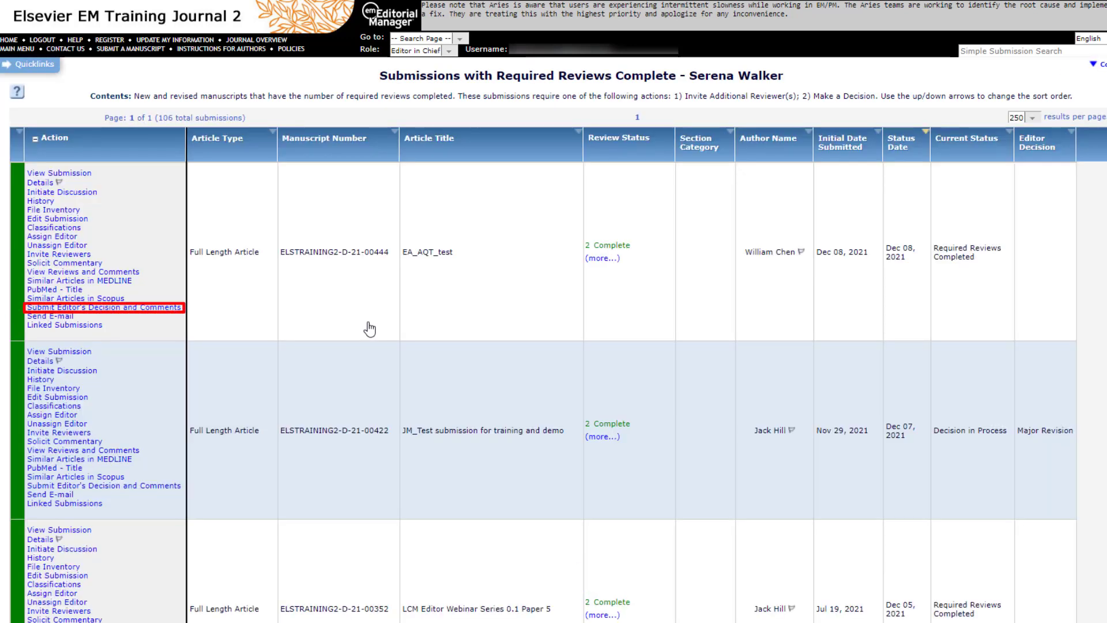
mouse_move(282, 149)
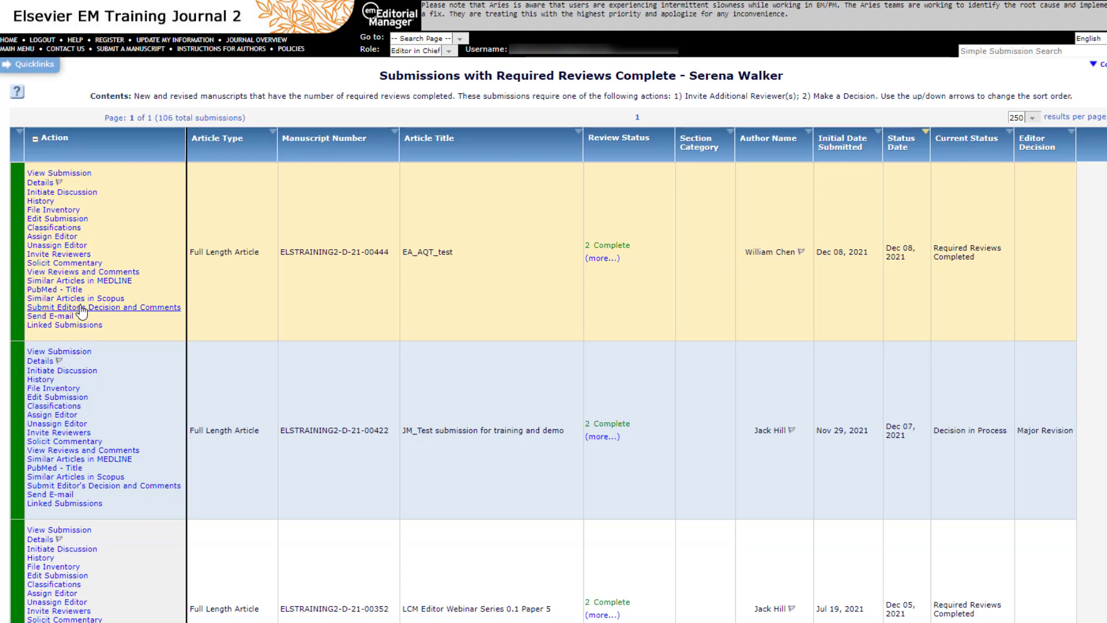
Start the editor's decision and comments for submission EA_AQT_test
left_click(103, 307)
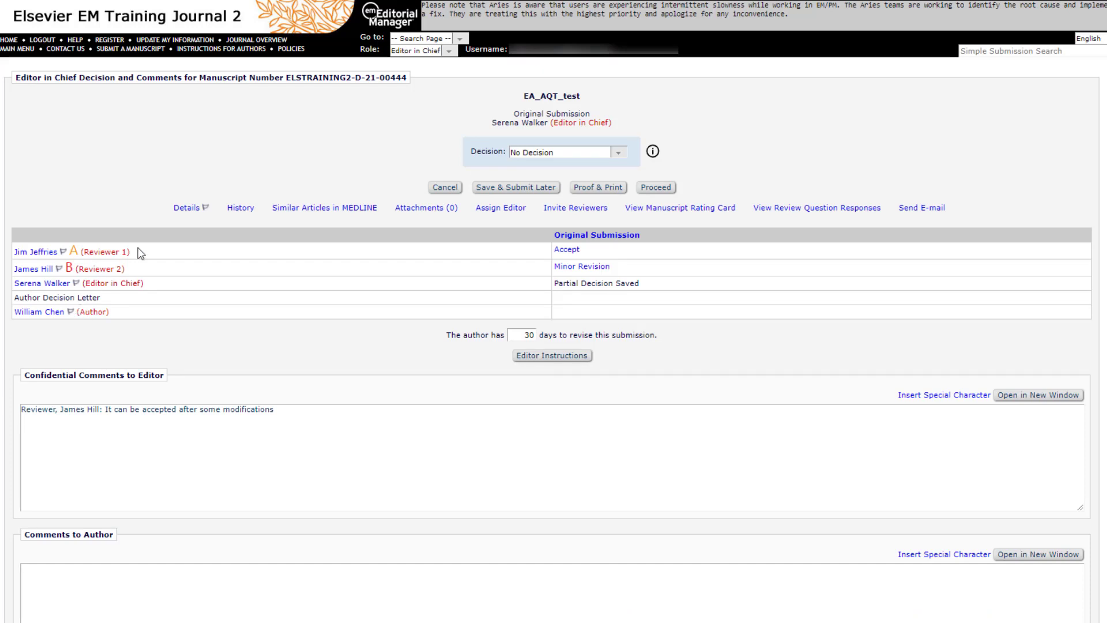
mouse_move(472, 137)
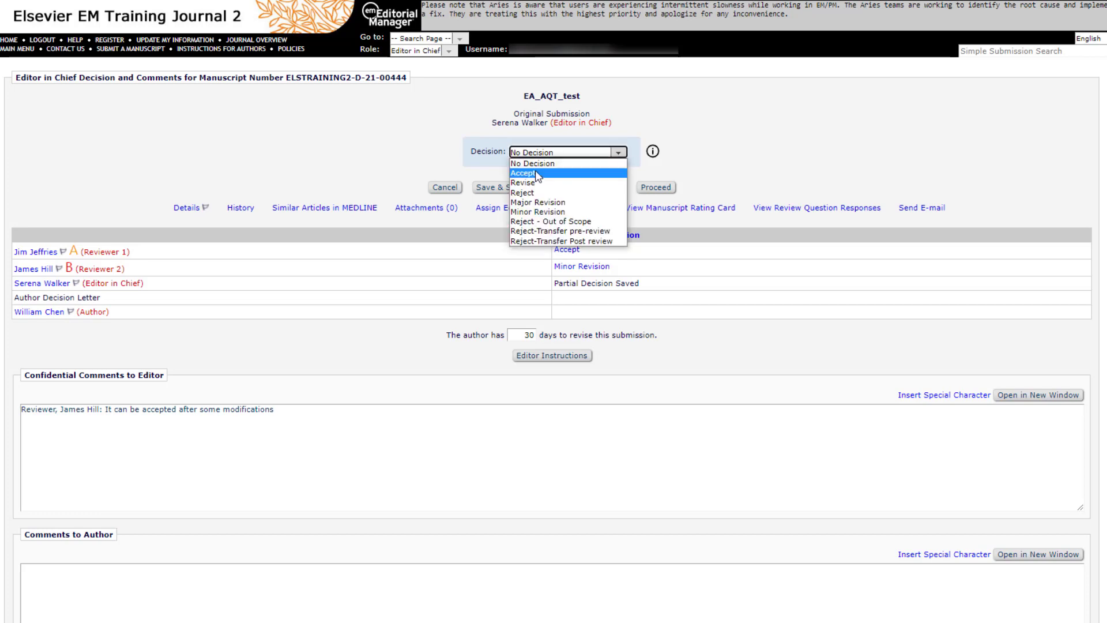
Set the decision to Accept and enter the author comment 'This is an interesting study'
left_click(537, 173)
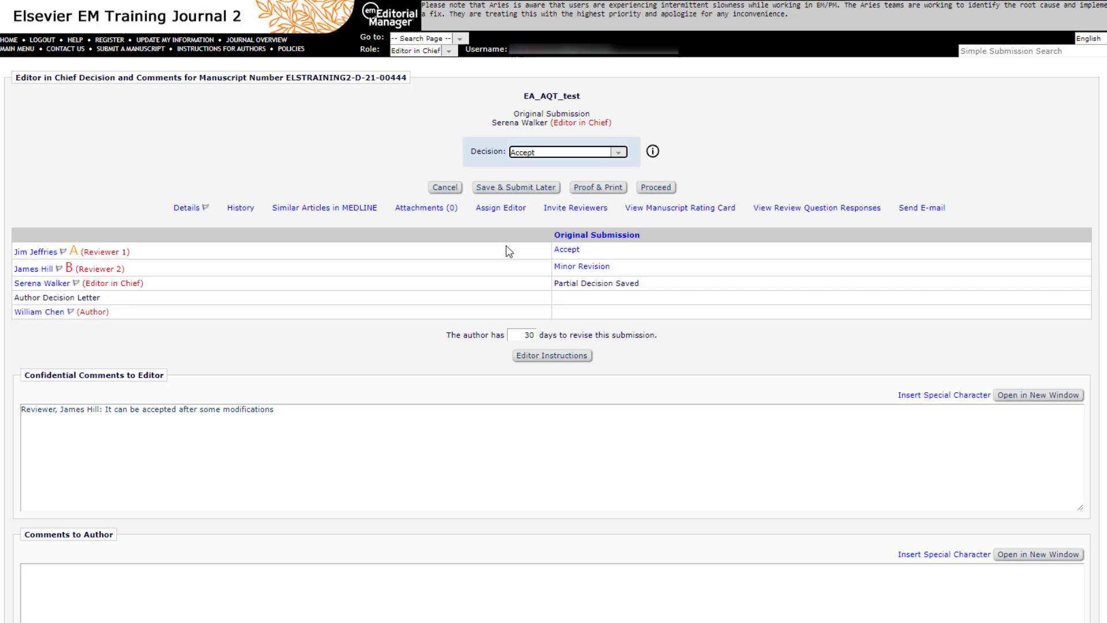
scroll("down", 3)
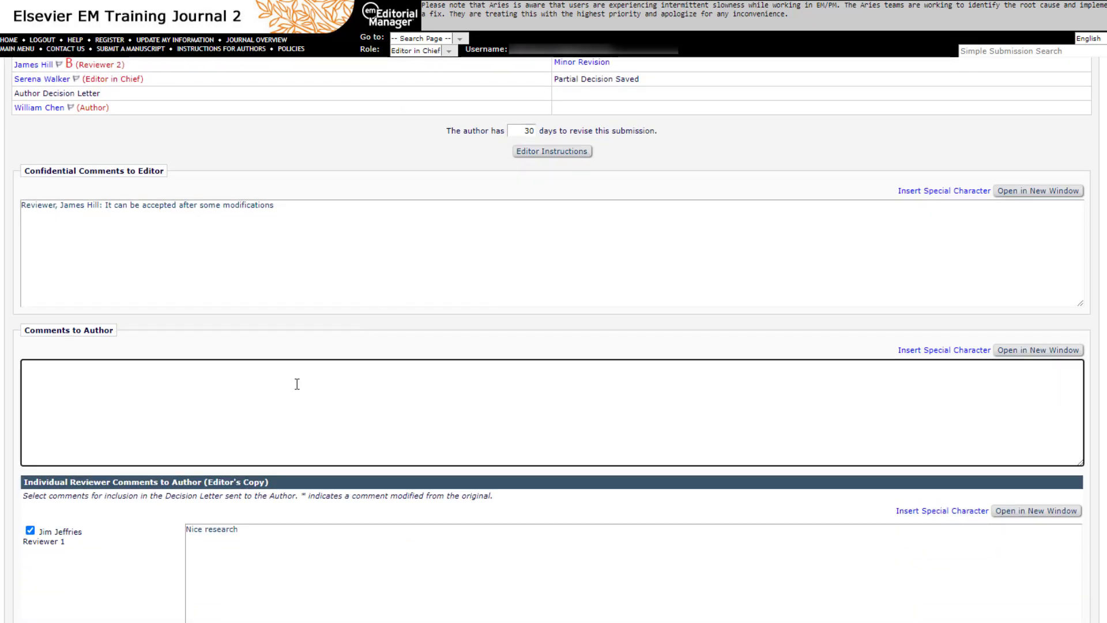
type("This is")
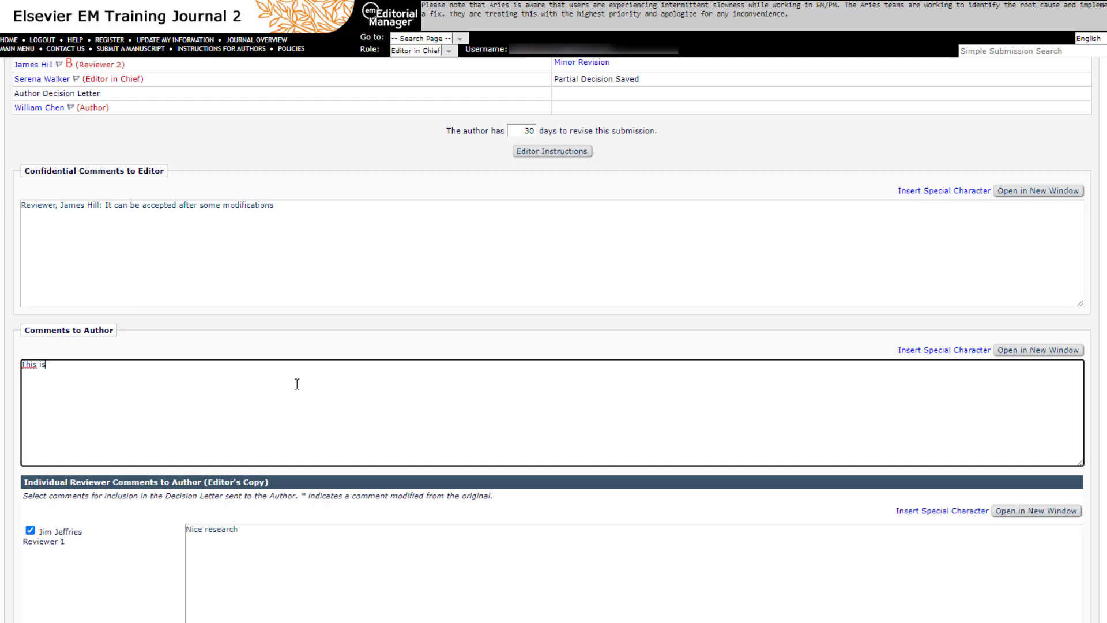
type("an interesting s")
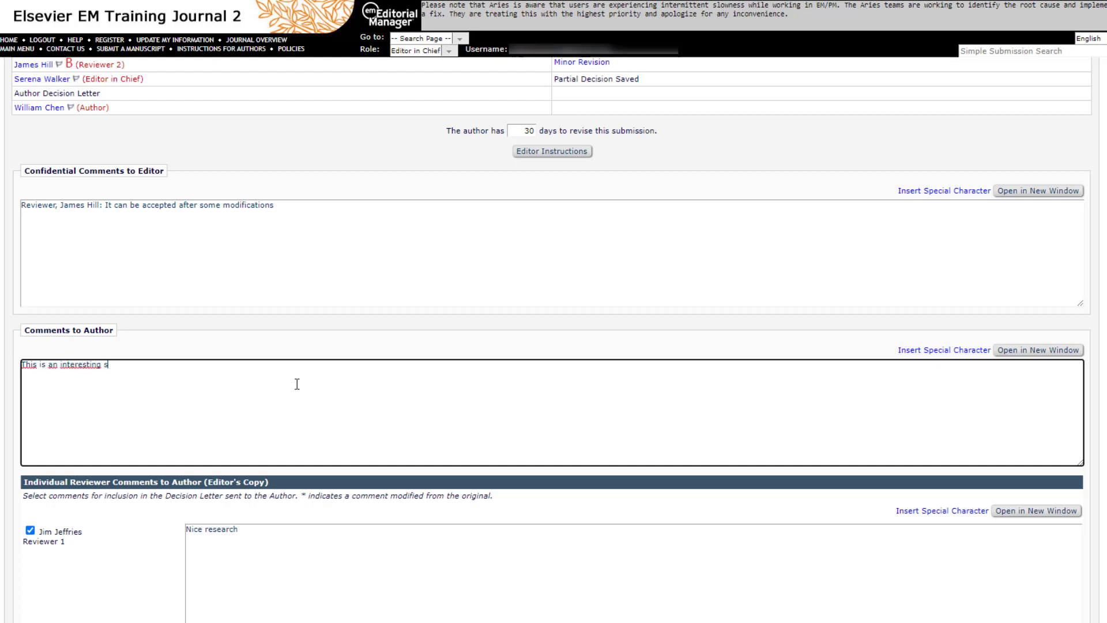
type("tudy")
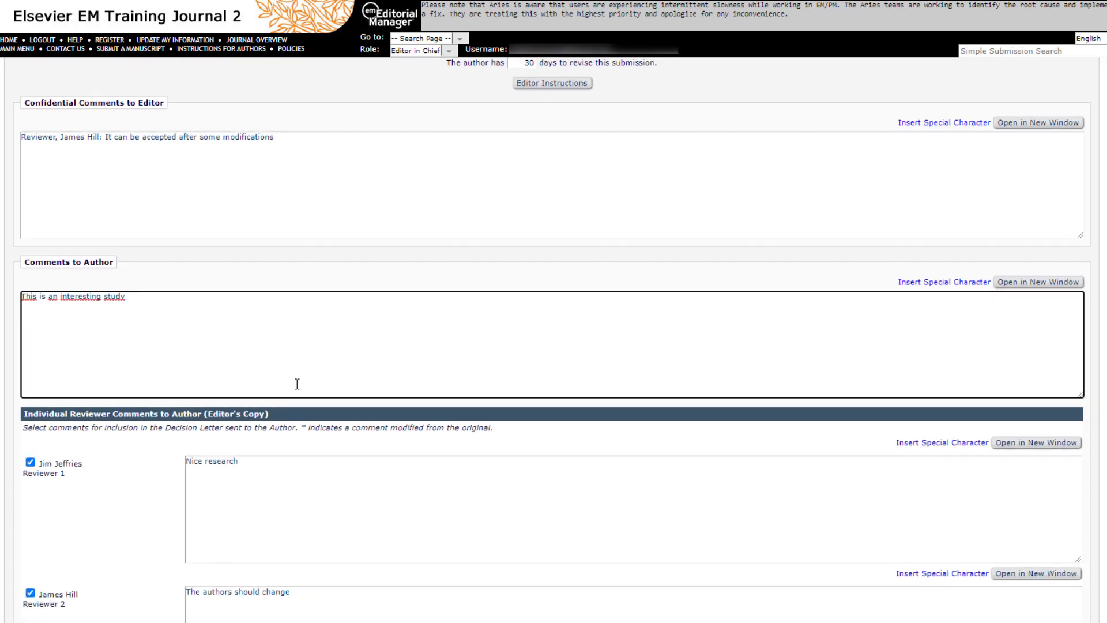
scroll("down", 3)
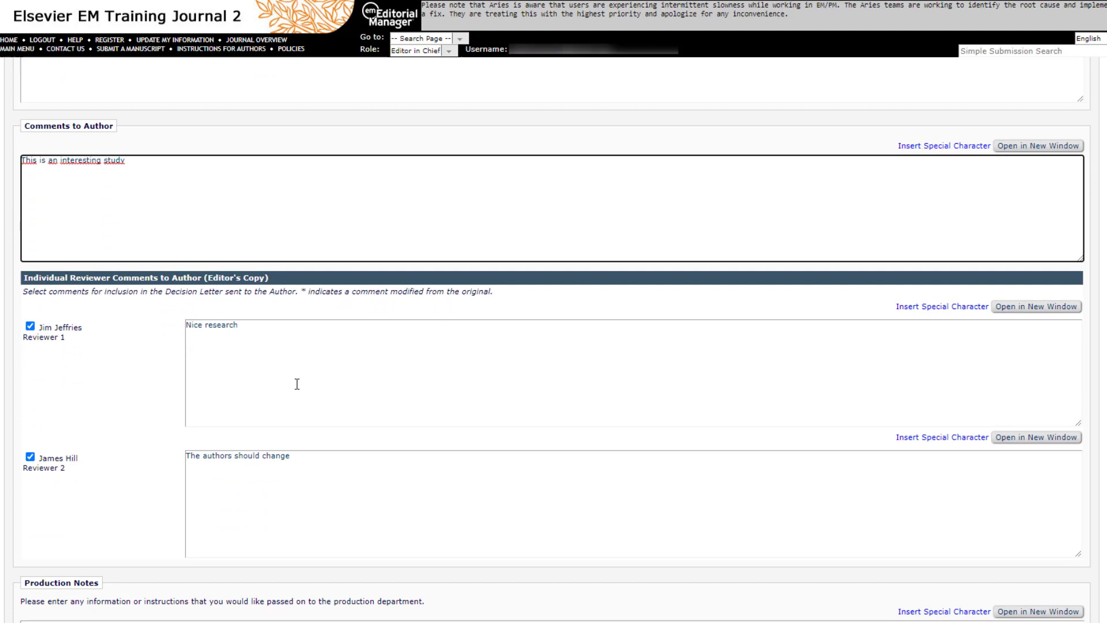
scroll("down", 3)
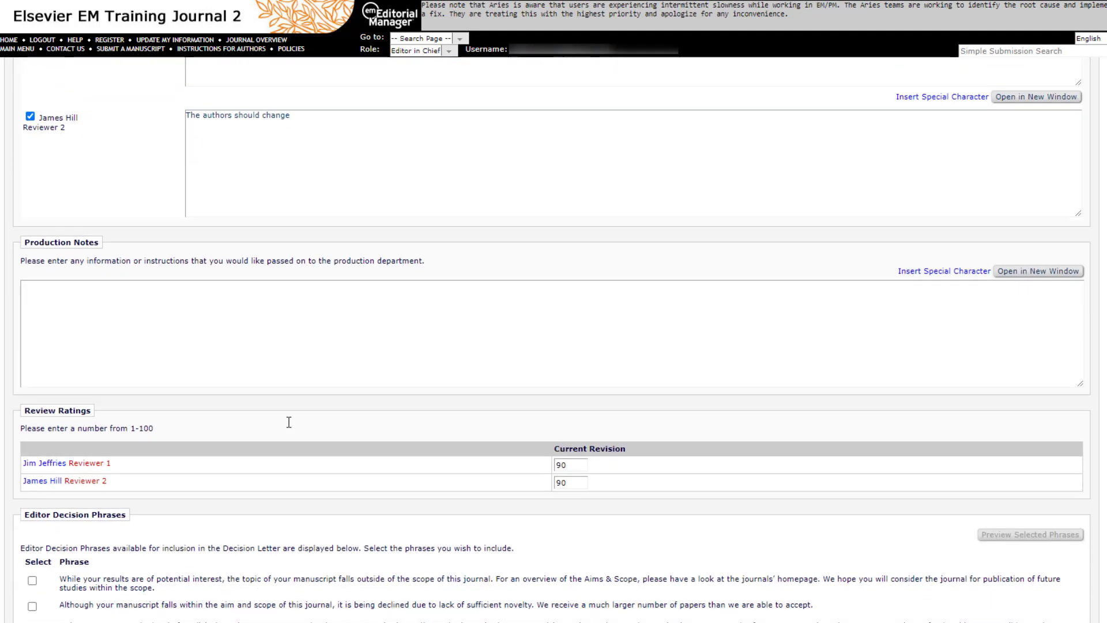
scroll("down", 3)
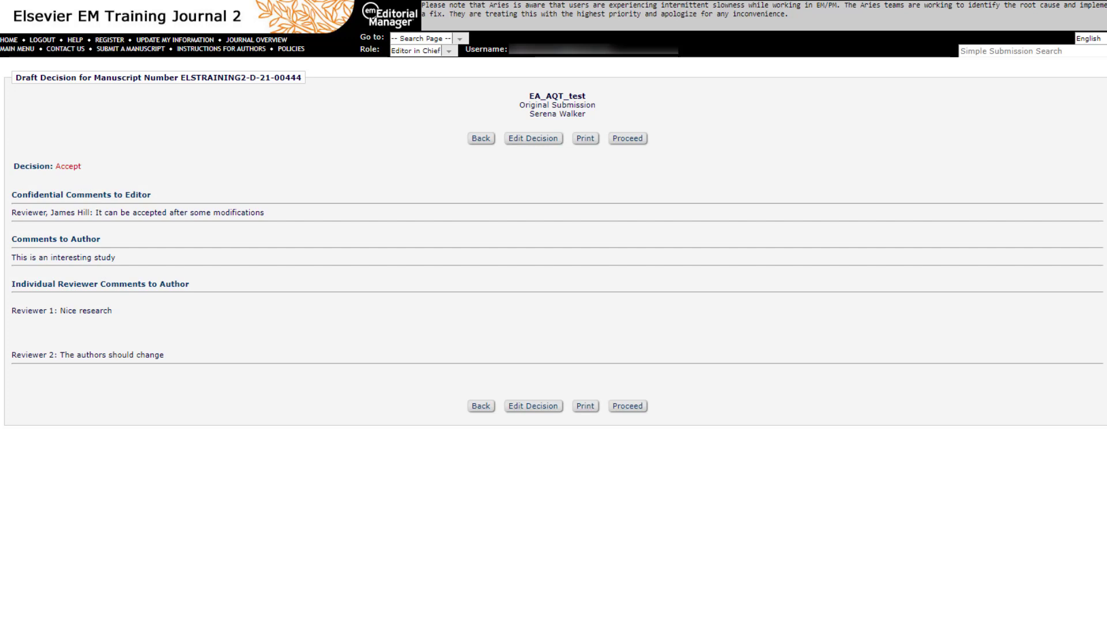
mouse_move(644, 477)
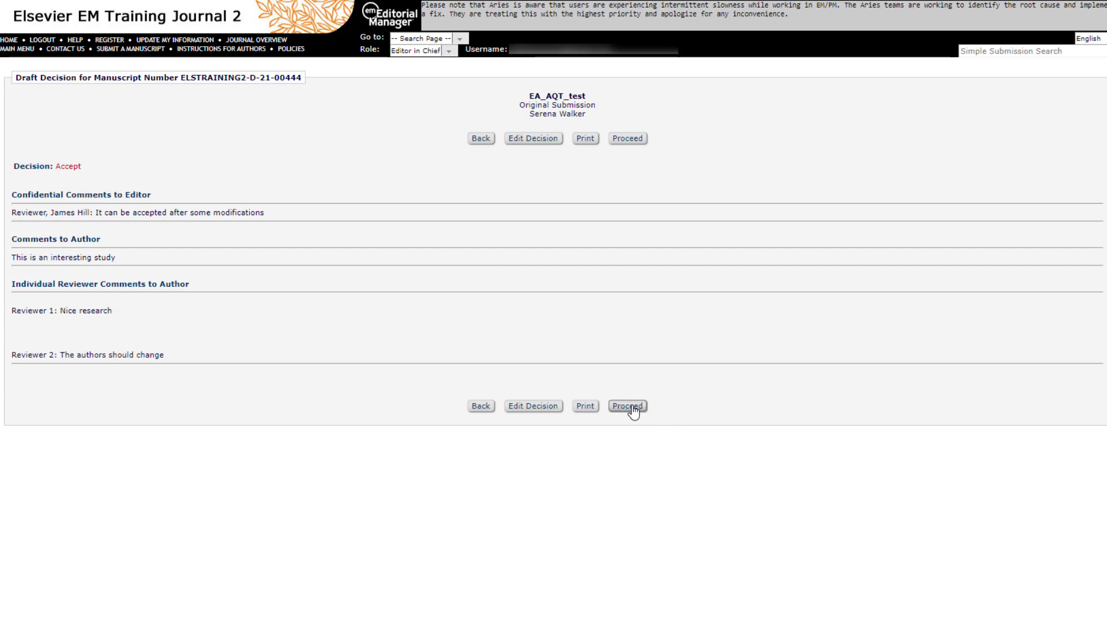
Confirm the Accept draft decision and proceed to the author notification letter
left_click(625, 405)
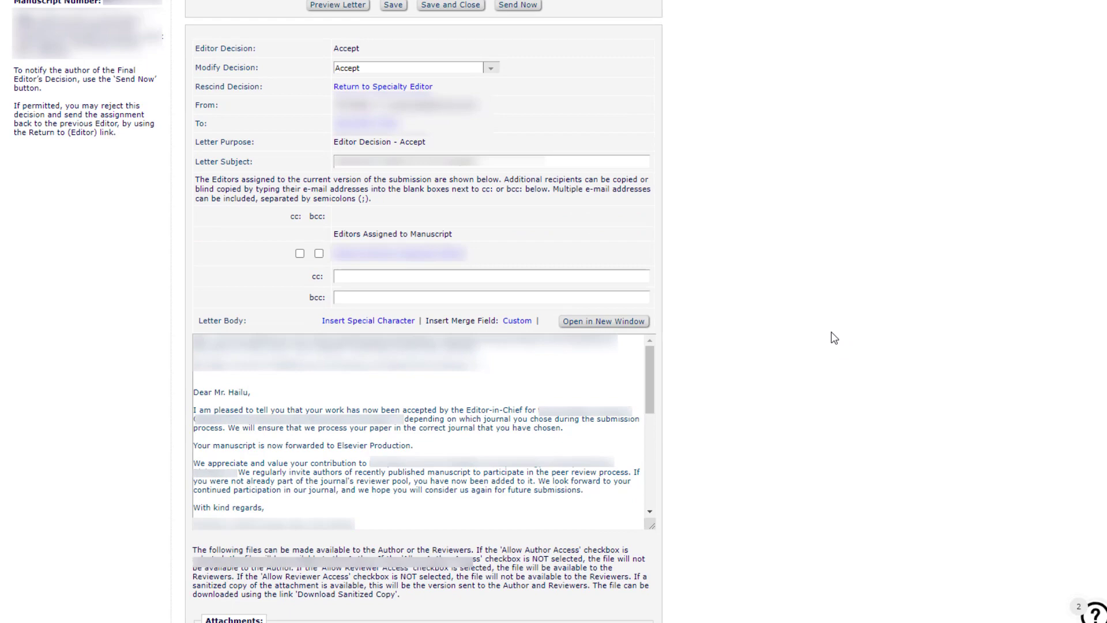
scroll("down", 3)
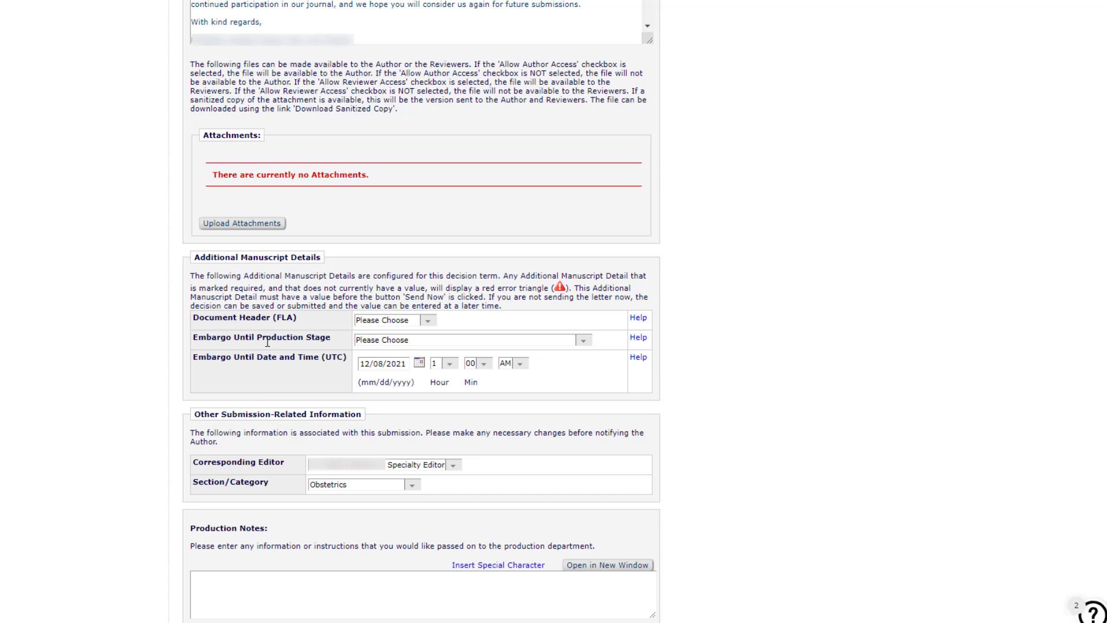
mouse_move(267, 342)
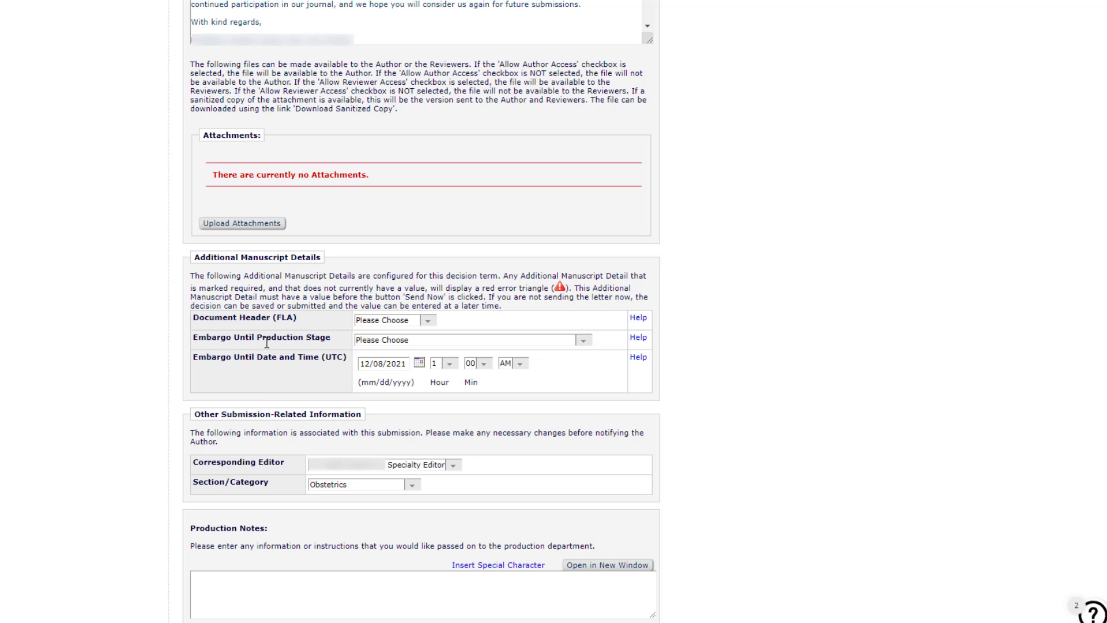
mouse_move(241, 352)
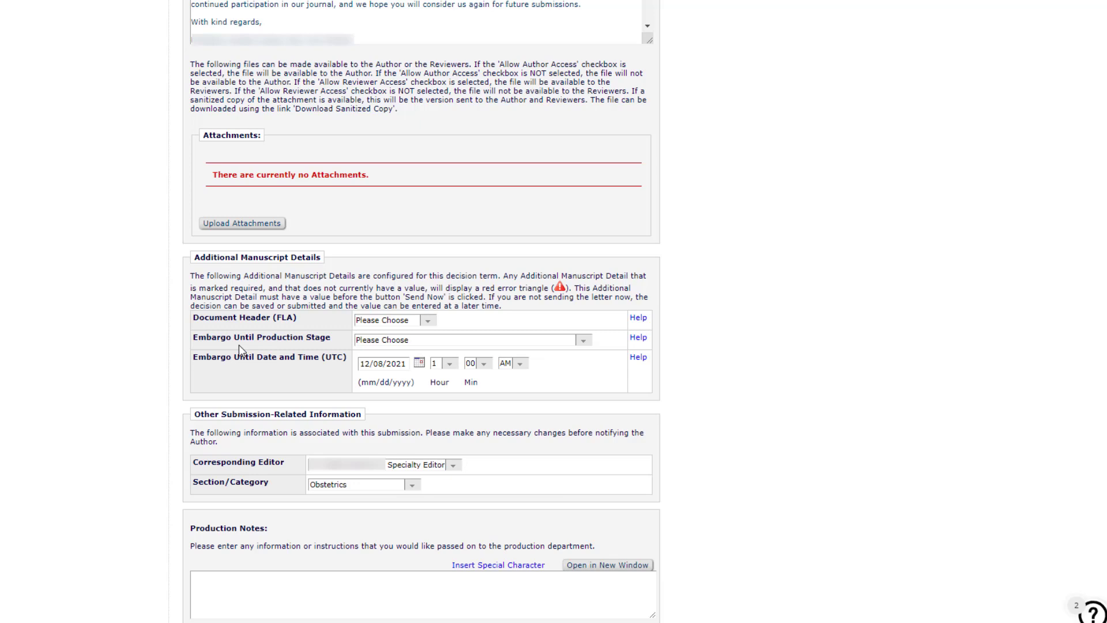
scroll("down", 3)
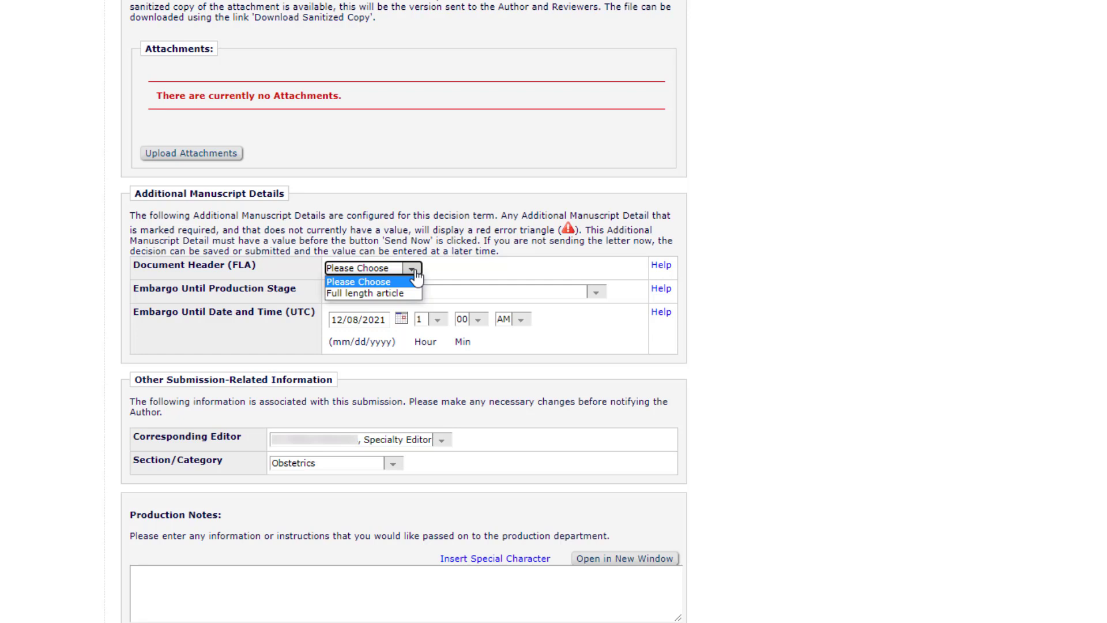
Review document header options and set Embargo Until Production Stage to S200 author corrections
left_click(359, 282)
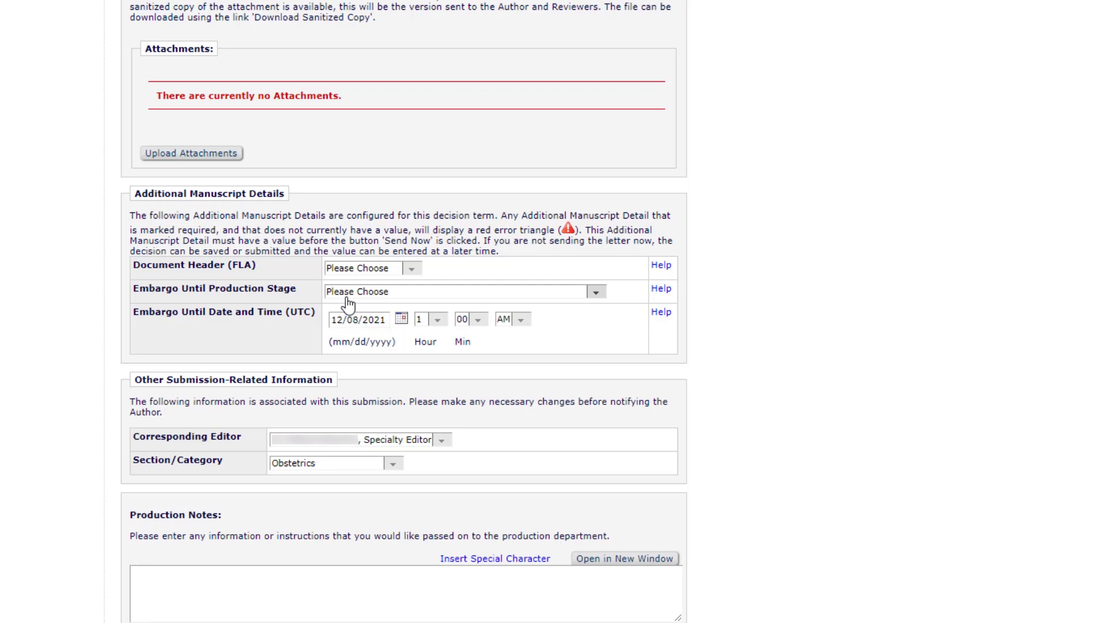
left_click(595, 290)
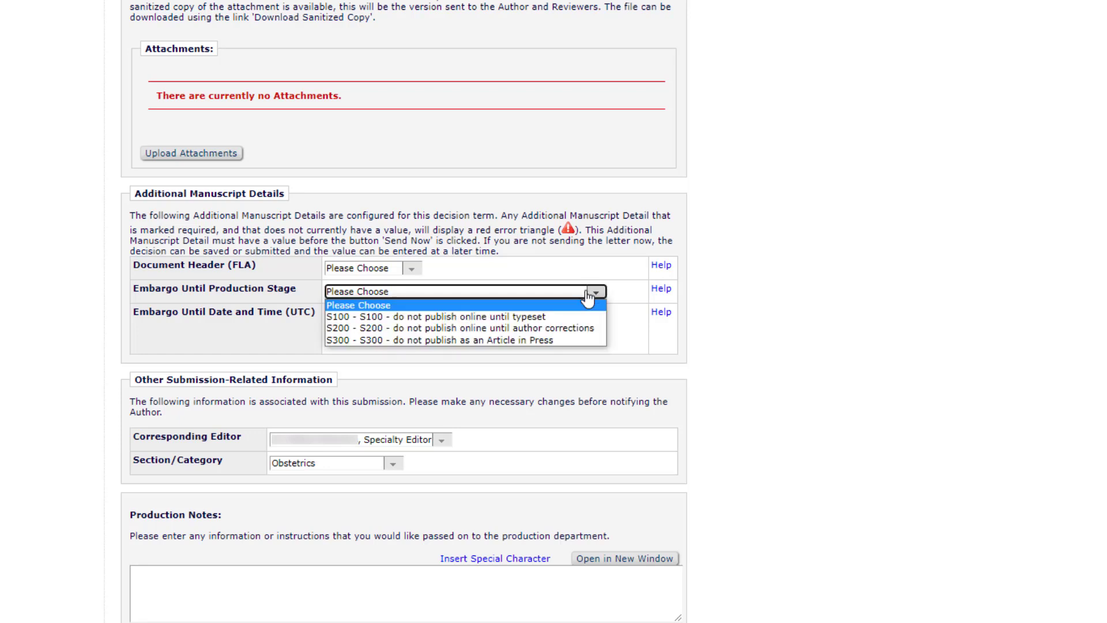
left_click(466, 326)
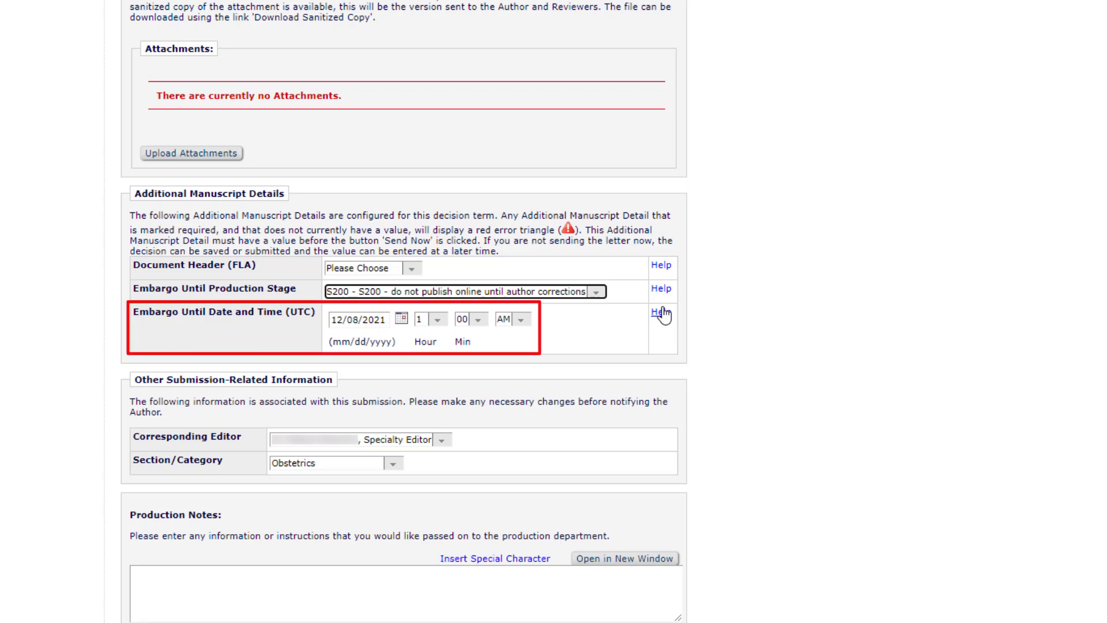
left_click(400, 318)
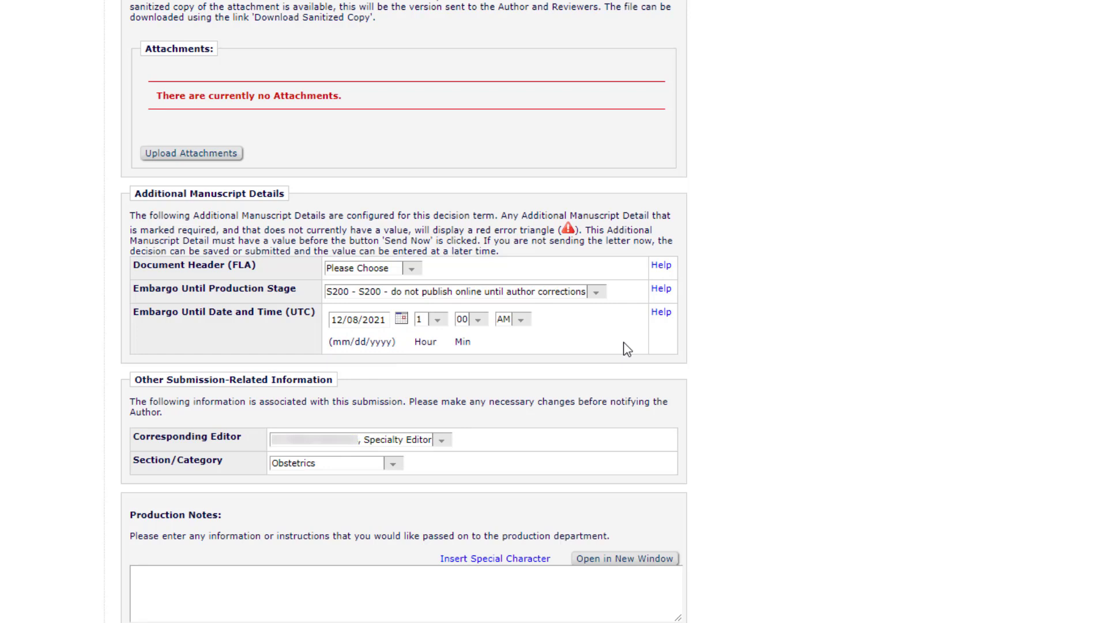
scroll("down", 3)
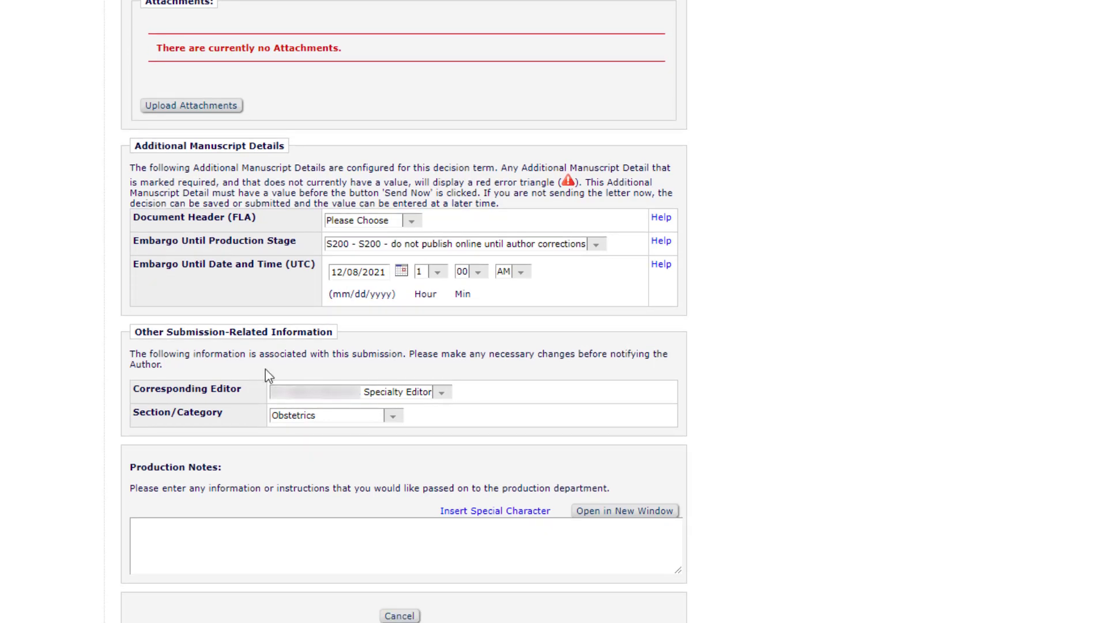
mouse_move(231, 391)
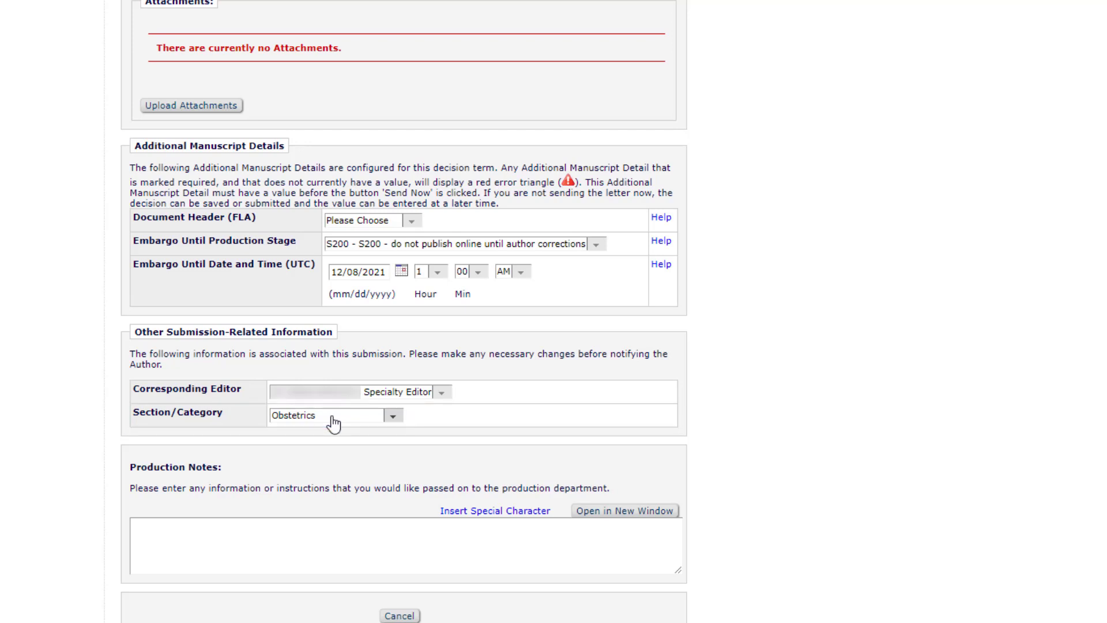
Change the Section/Category from Obstetrics to Maternal-Fetal Medicine
left_click(392, 415)
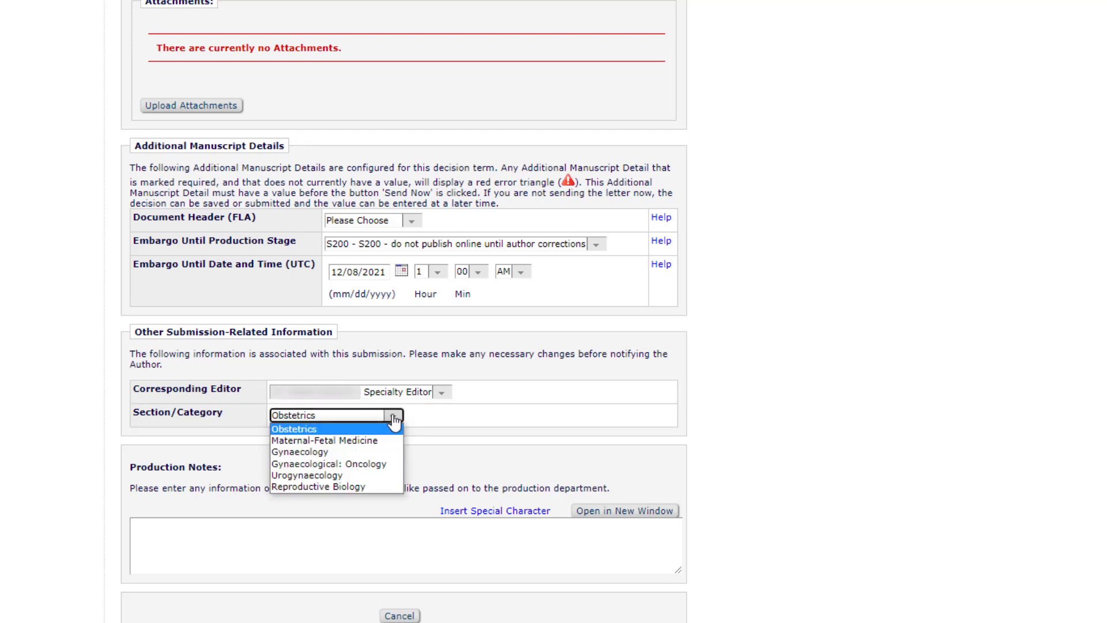
mouse_move(367, 474)
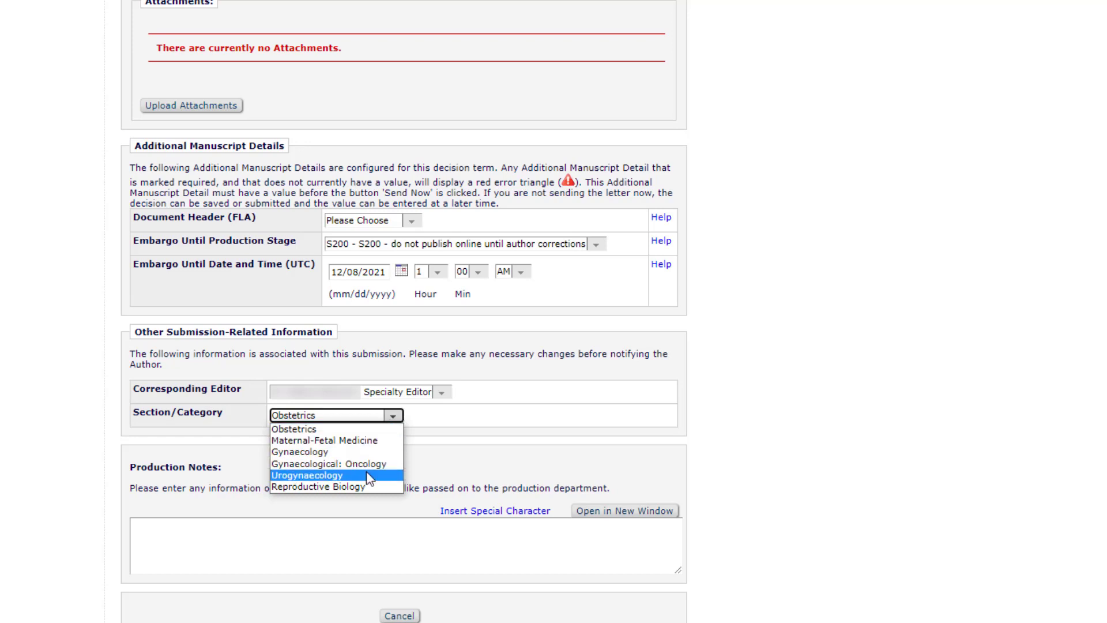
mouse_move(370, 483)
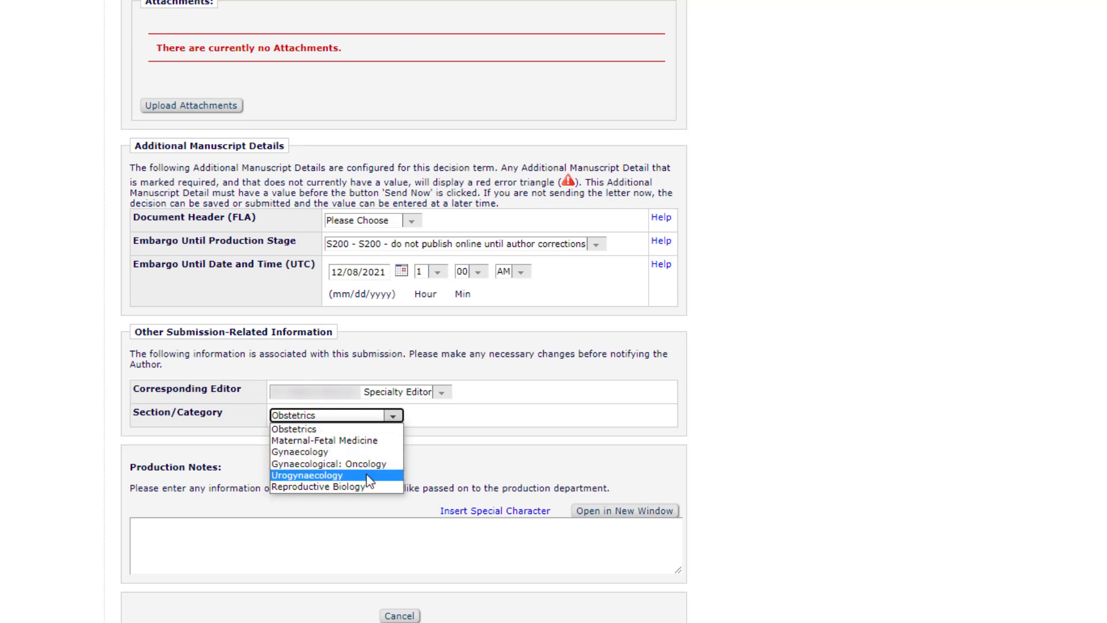
mouse_move(325, 439)
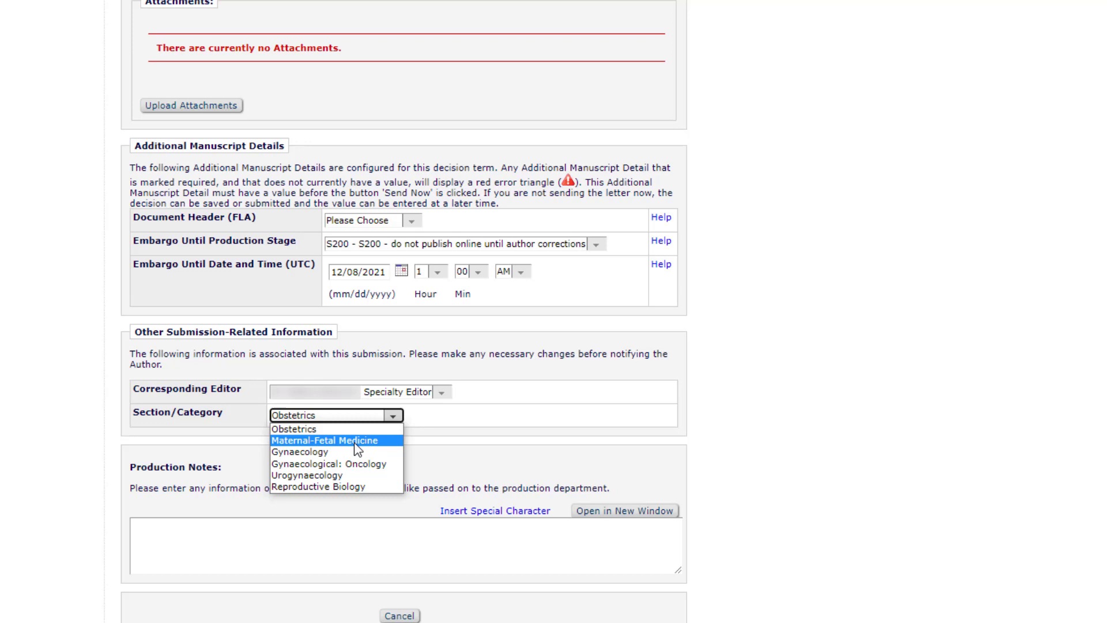
left_click(326, 439)
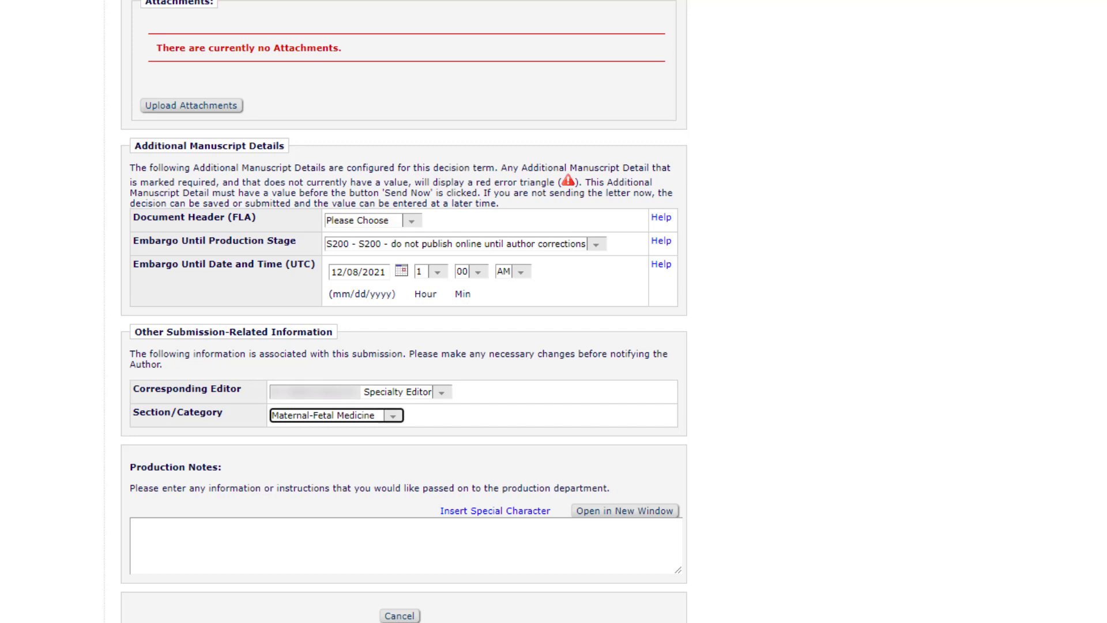
mouse_move(181, 351)
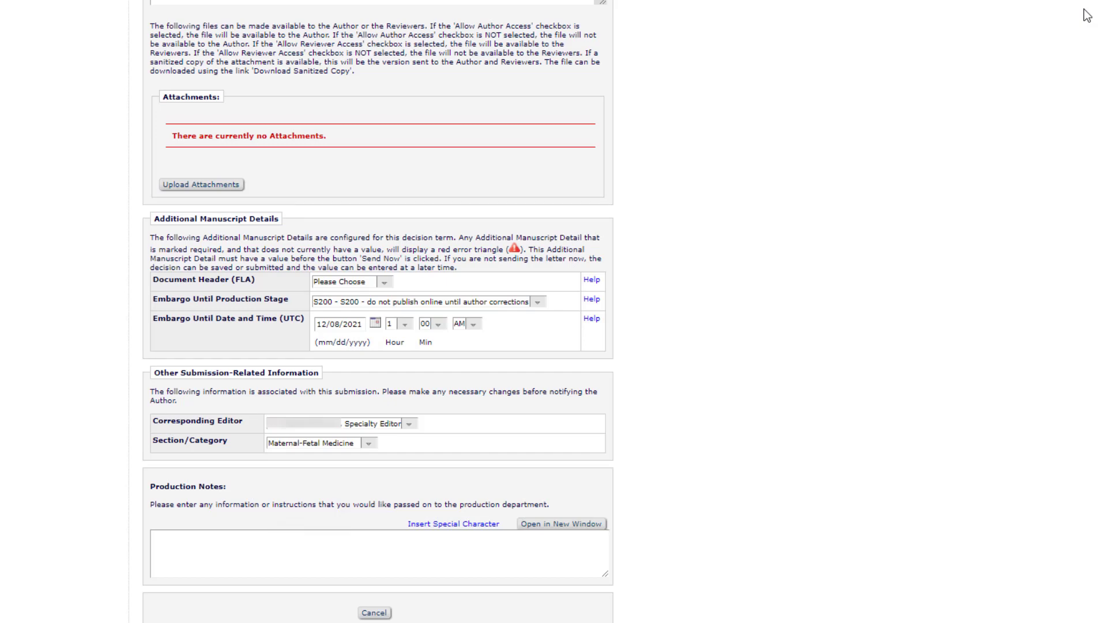
scroll("down", 3)
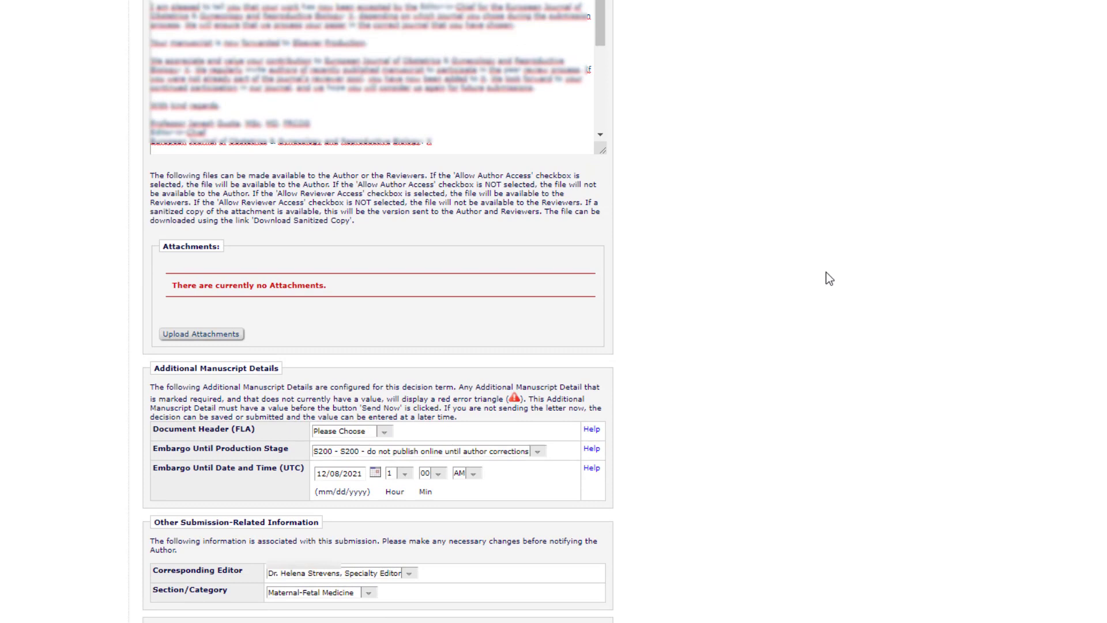